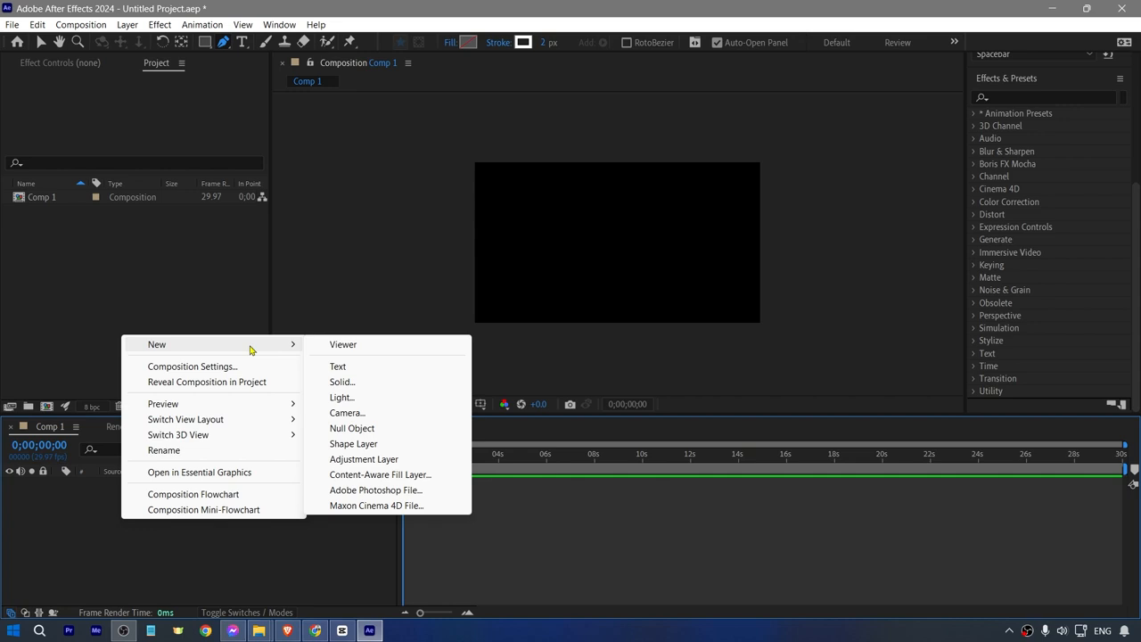
- Add a new empty shape layer, Shape Layer 1, to Comp 1 from the viewer context menu
click(353, 443)
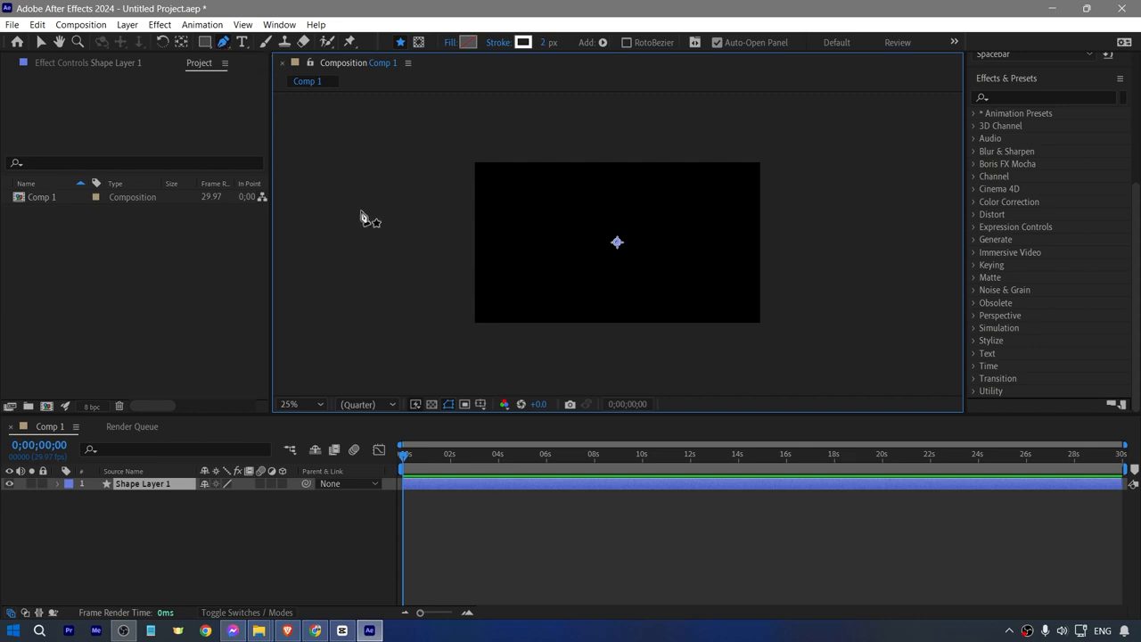
- Draw a long curving open Pen path with several points sweeping across the composition
drag(432, 268, 592, 305)
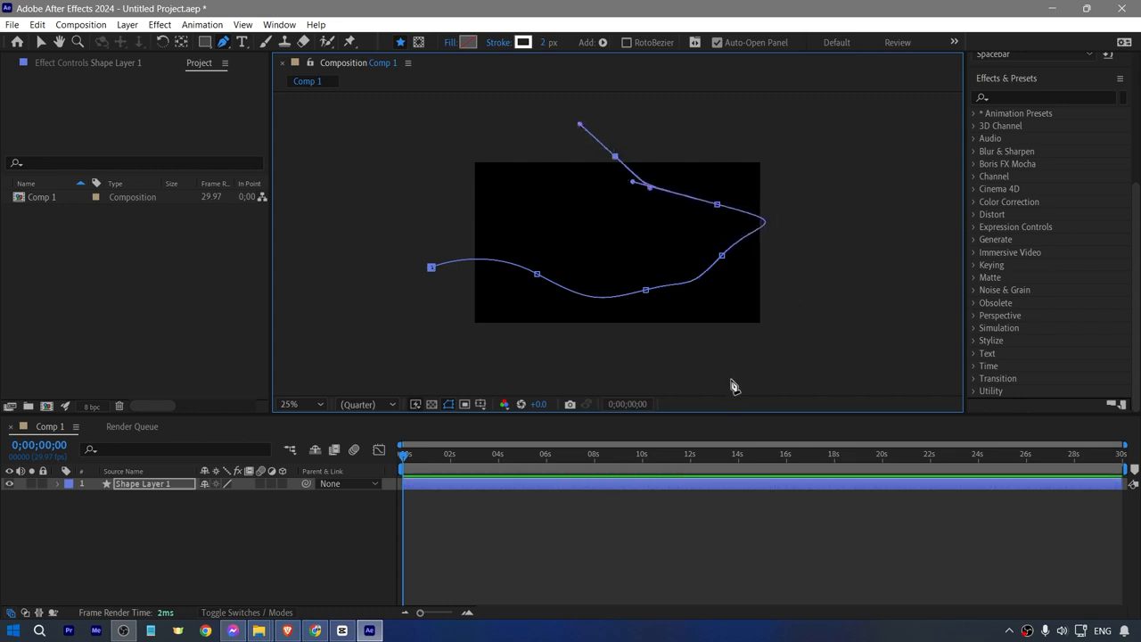
mouse_move(424, 314)
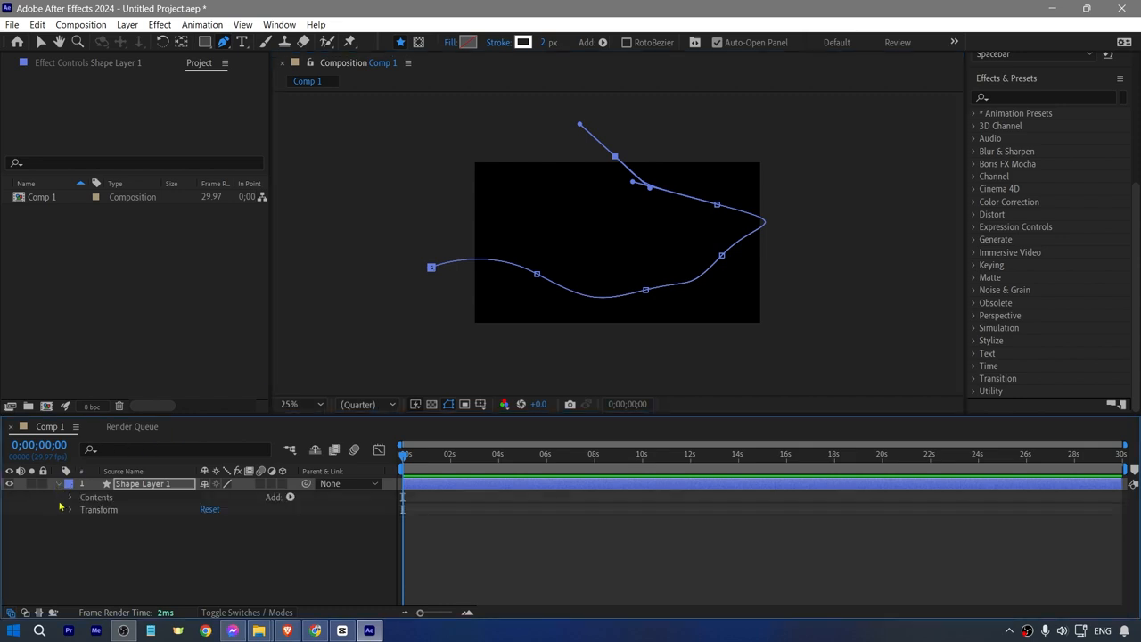
- Expand Shape 1 and Stroke 1 to expose stroke color, opacity, width and dashes
click(70, 496)
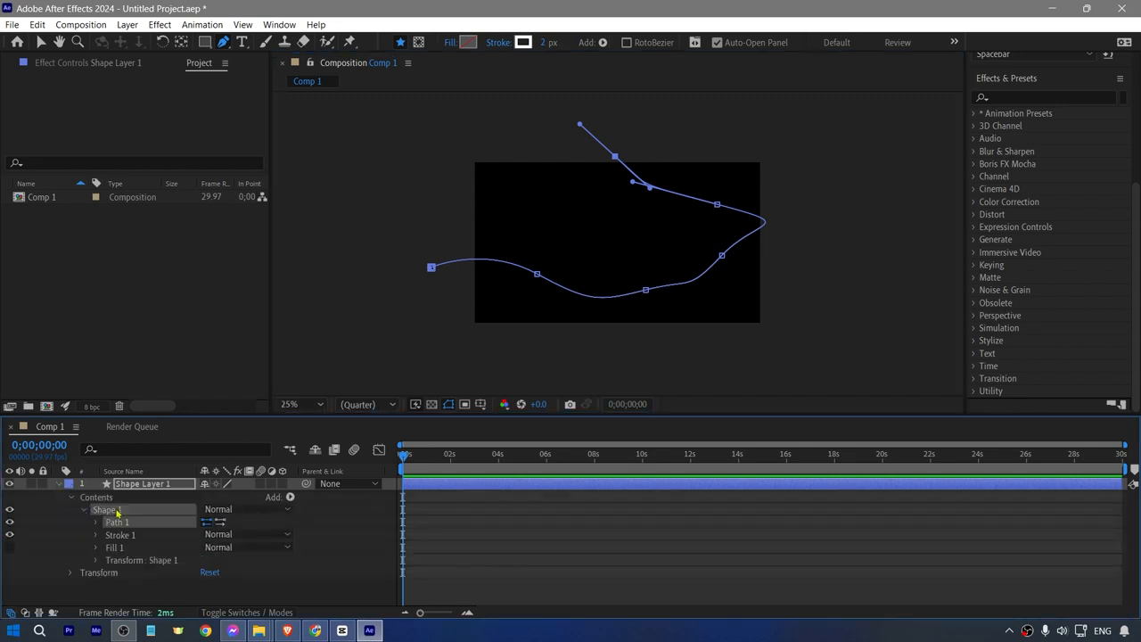
click(96, 535)
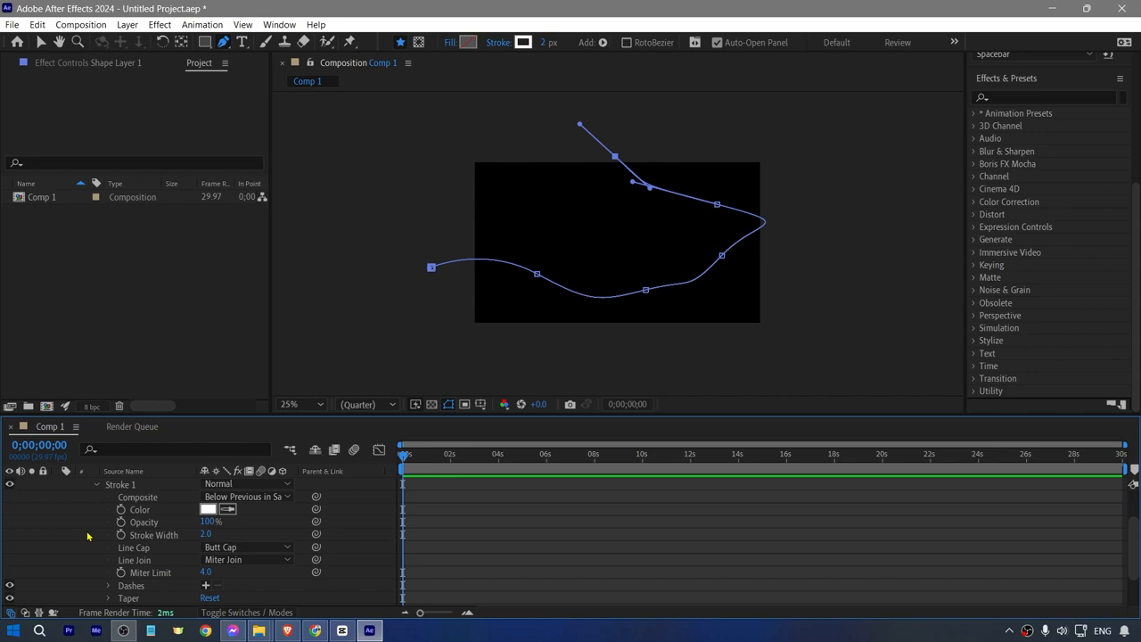
mouse_move(153, 544)
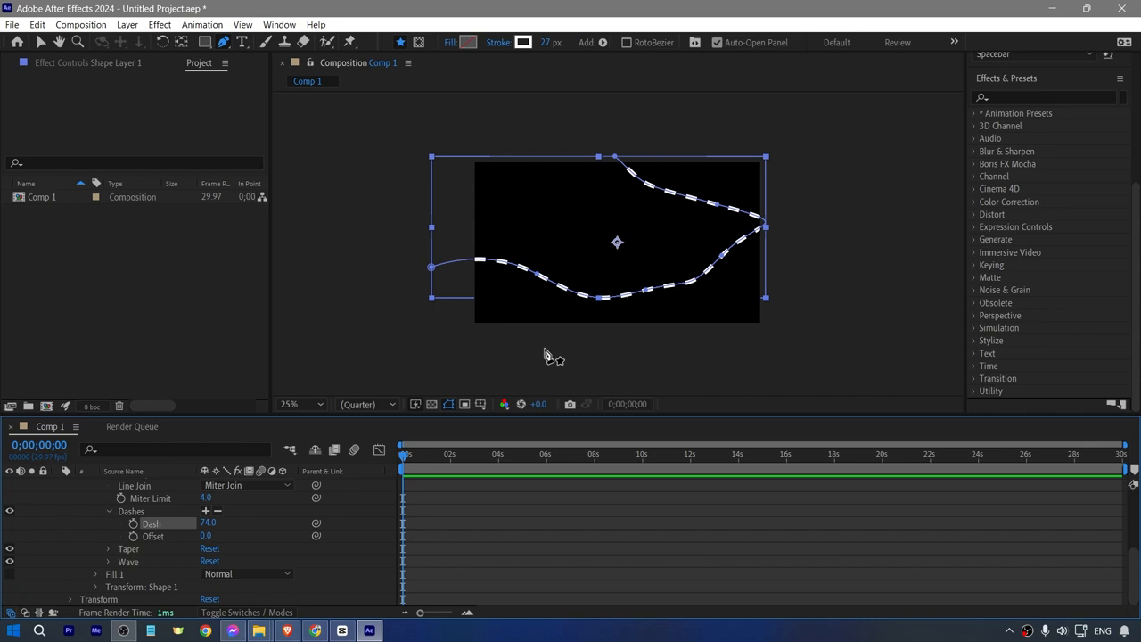
mouse_move(139, 545)
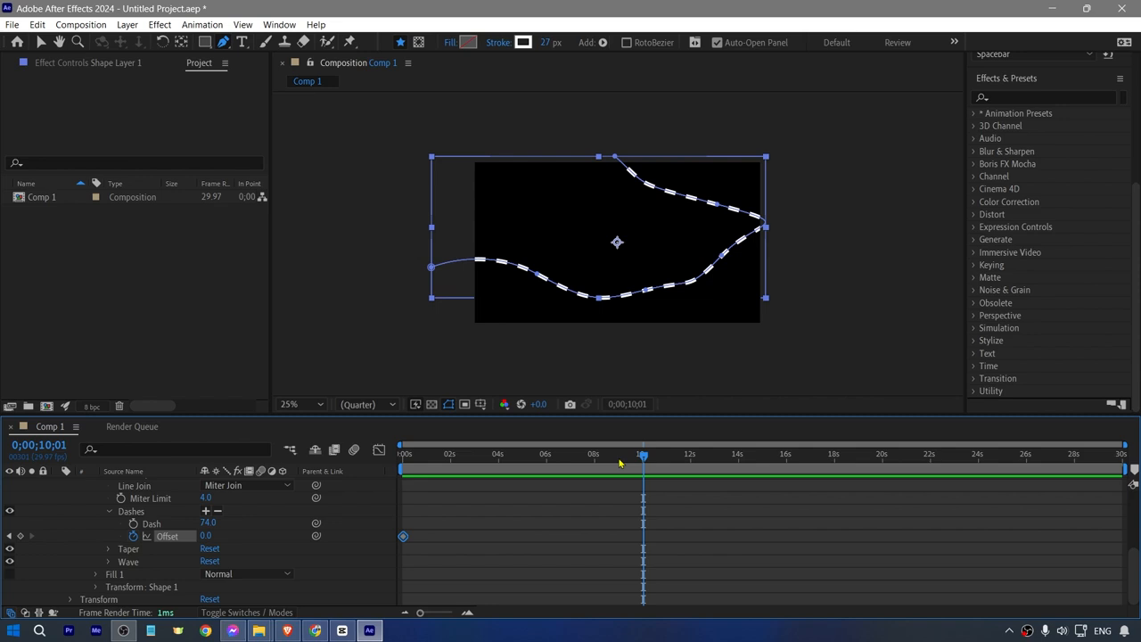
mouse_move(650, 464)
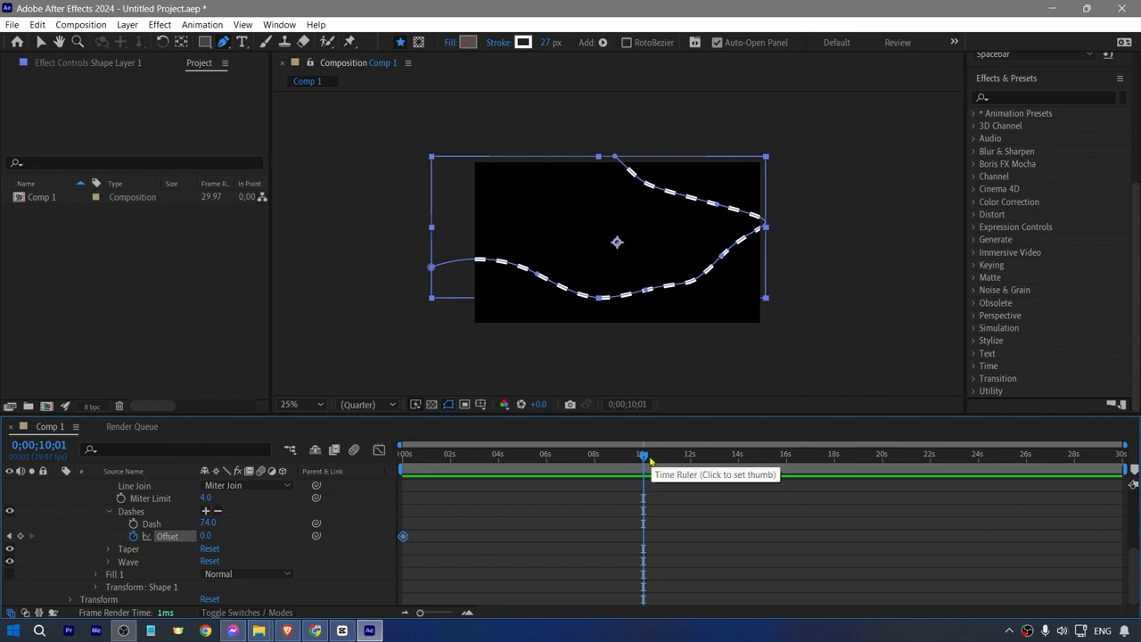